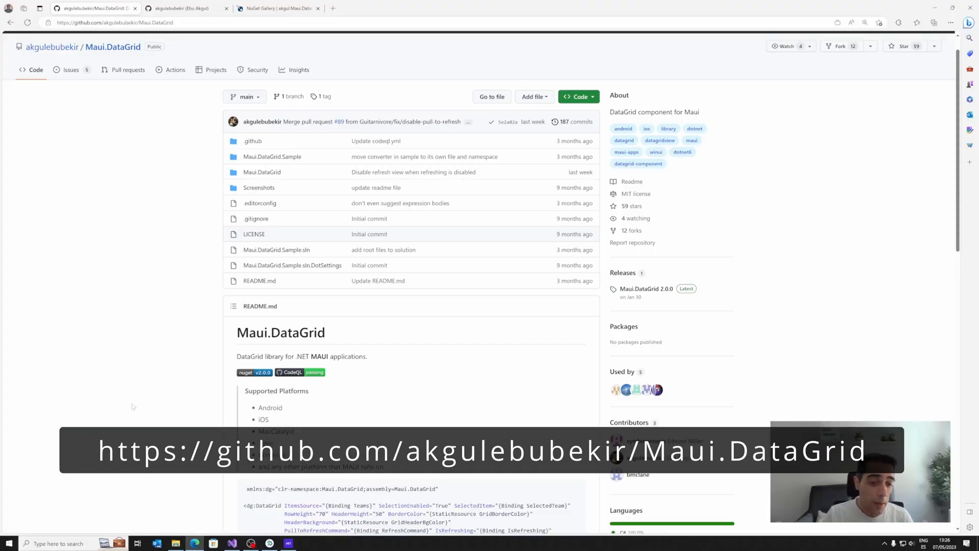
Scroll through the sample before working in the running app
scroll("down", 3)
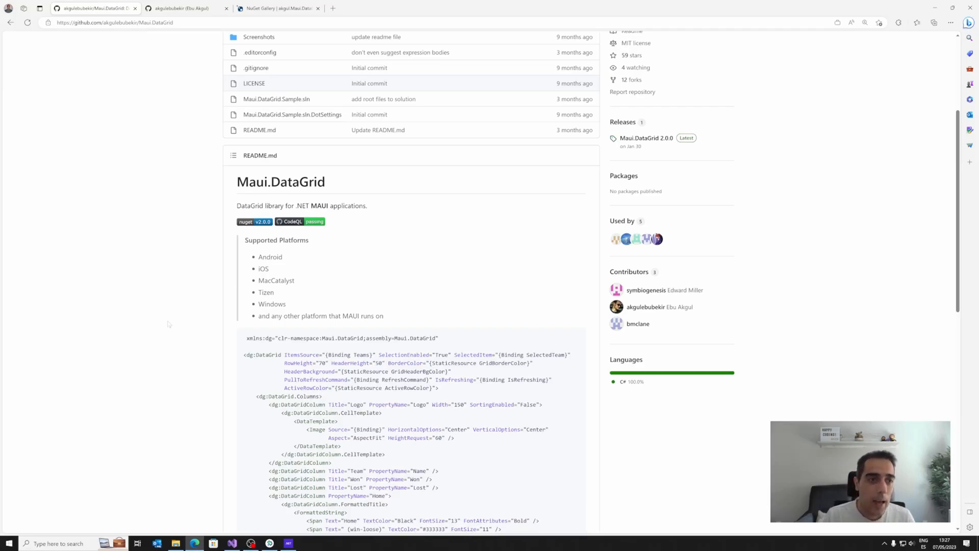
left_click(181, 8)
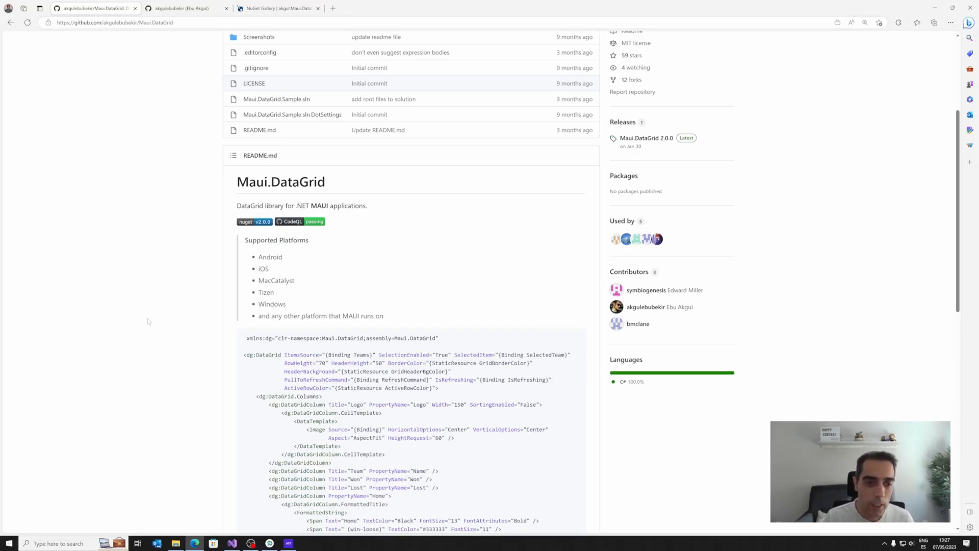
scroll("down", 3)
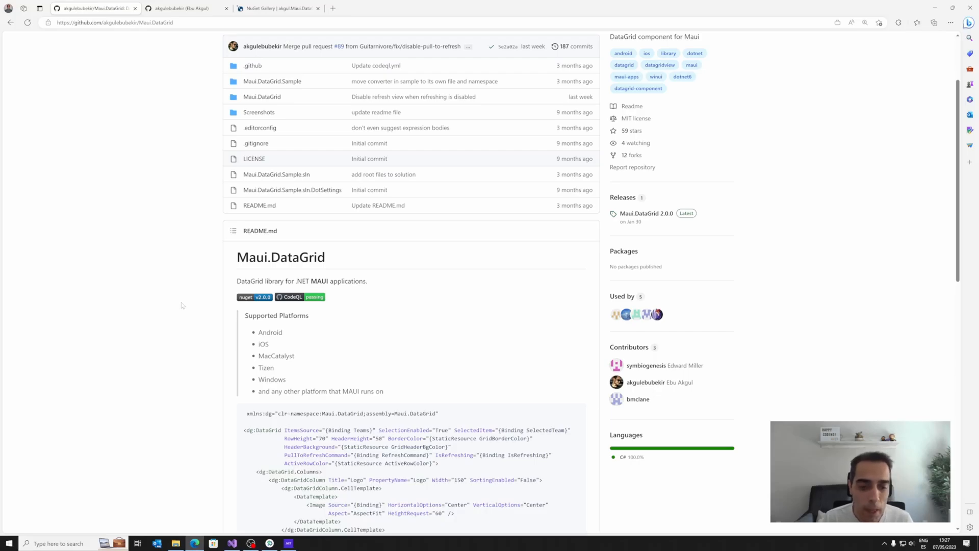
mouse_move(156, 292)
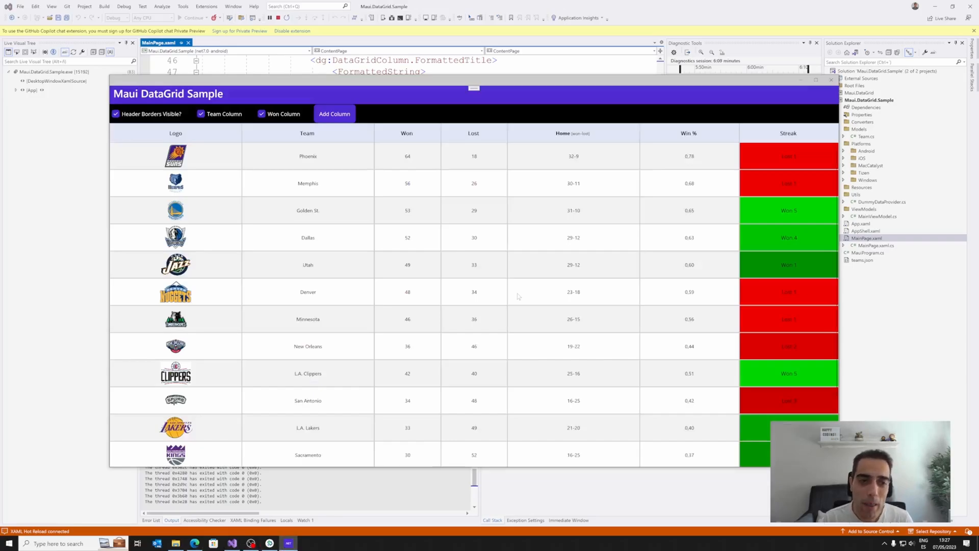
mouse_move(454, 323)
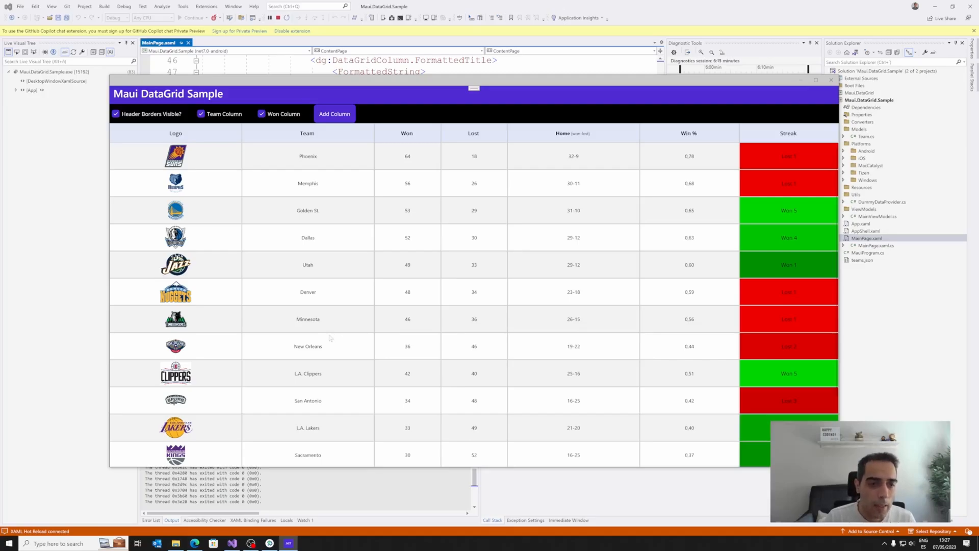
scroll("down", 3)
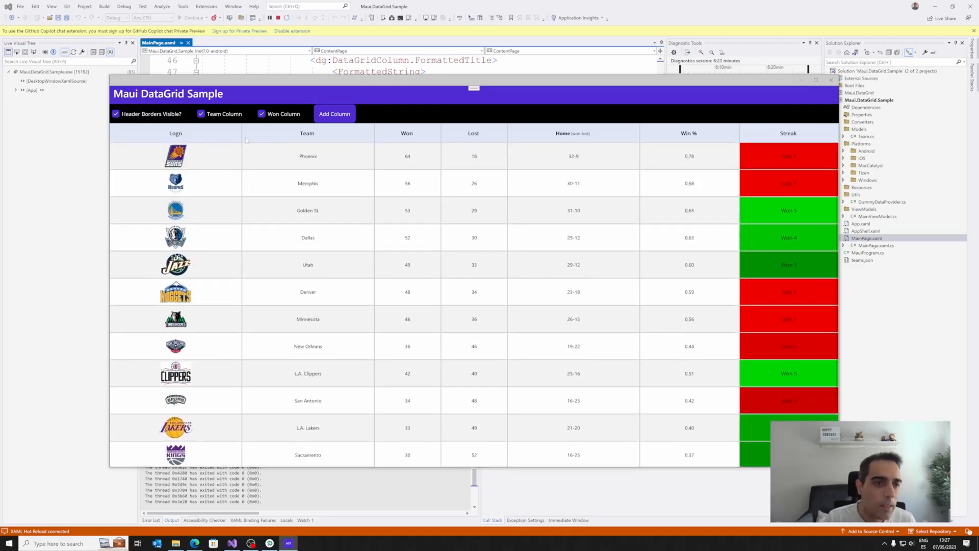
mouse_move(249, 180)
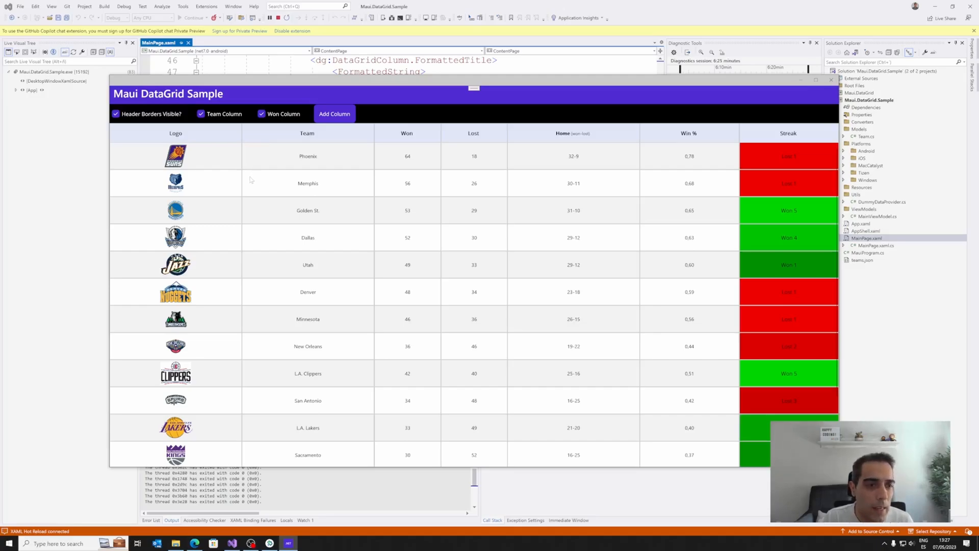
Hide and restore the header borders, then select Memphis and another team row
left_click(116, 114)
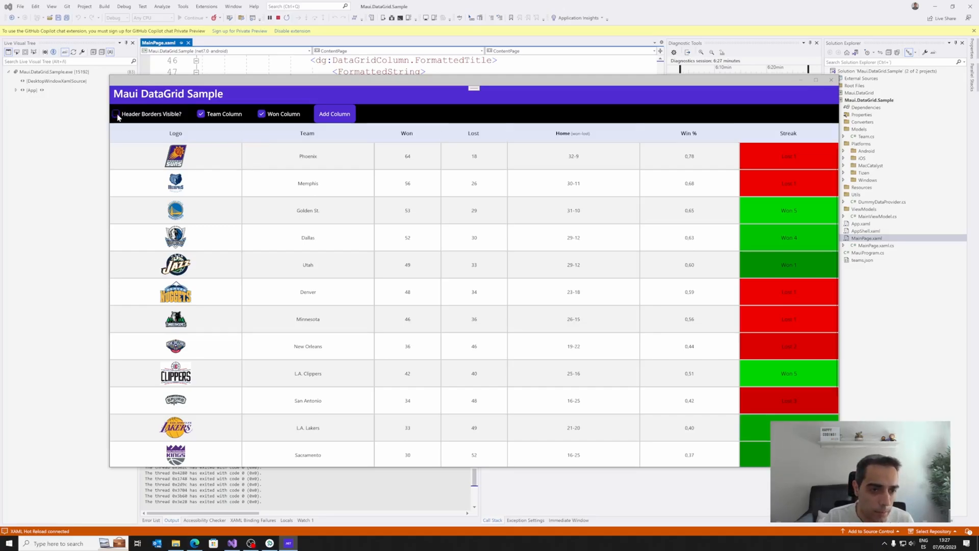
left_click(116, 114)
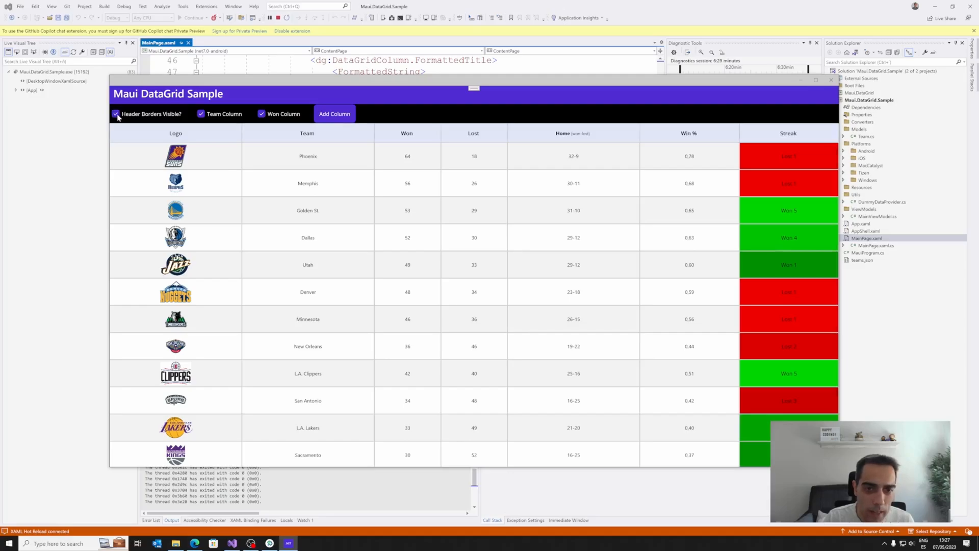
left_click(307, 183)
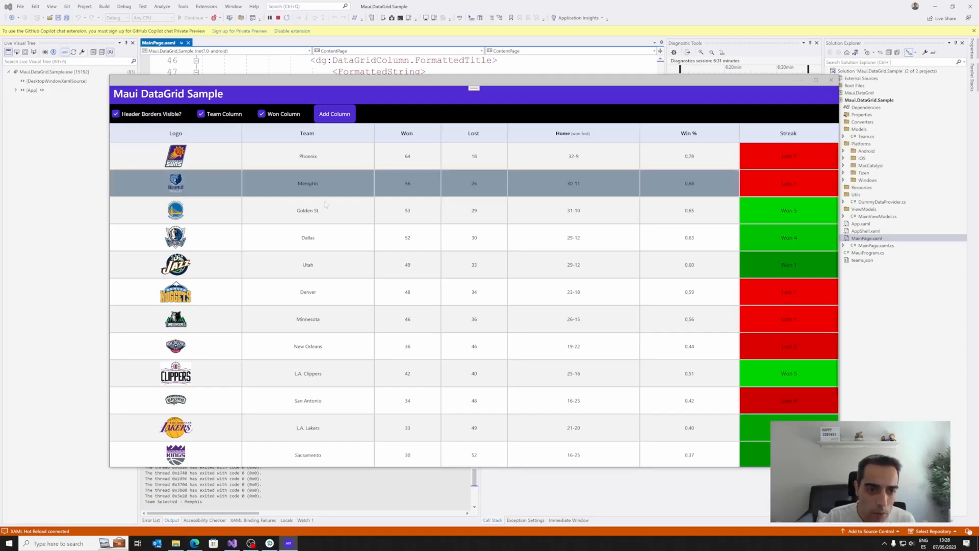
left_click(307, 265)
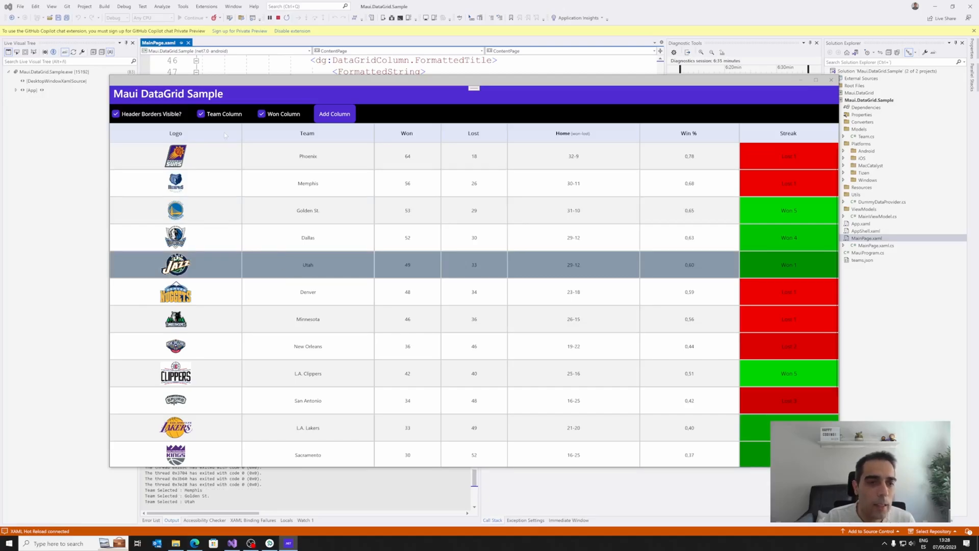
Toggle the Team column off and on, add a Test column, and sort teams by name
left_click(200, 114)
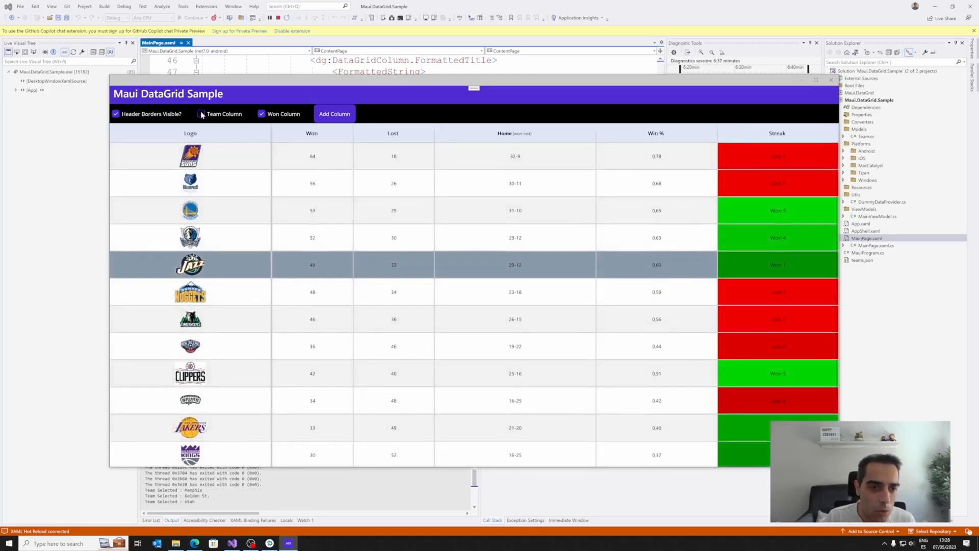
left_click(201, 114)
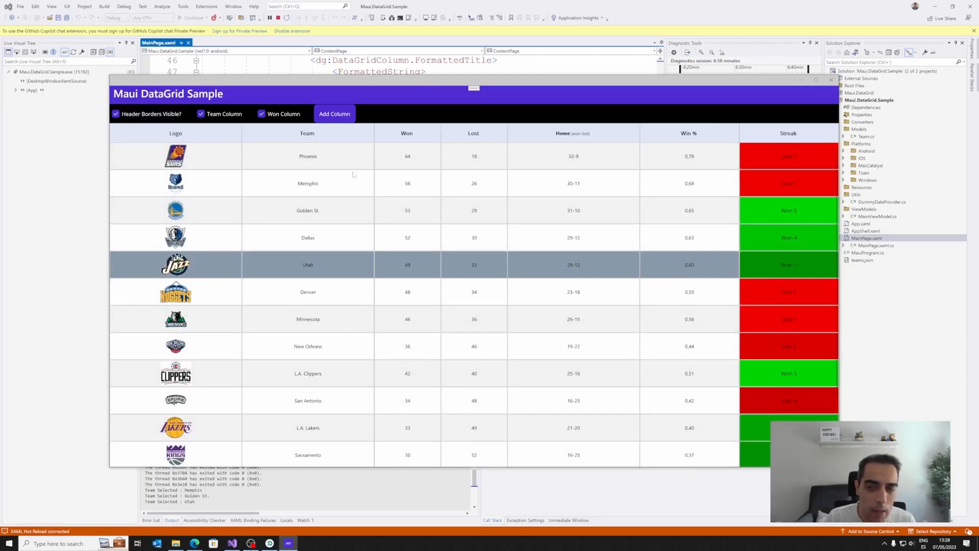
left_click(333, 113)
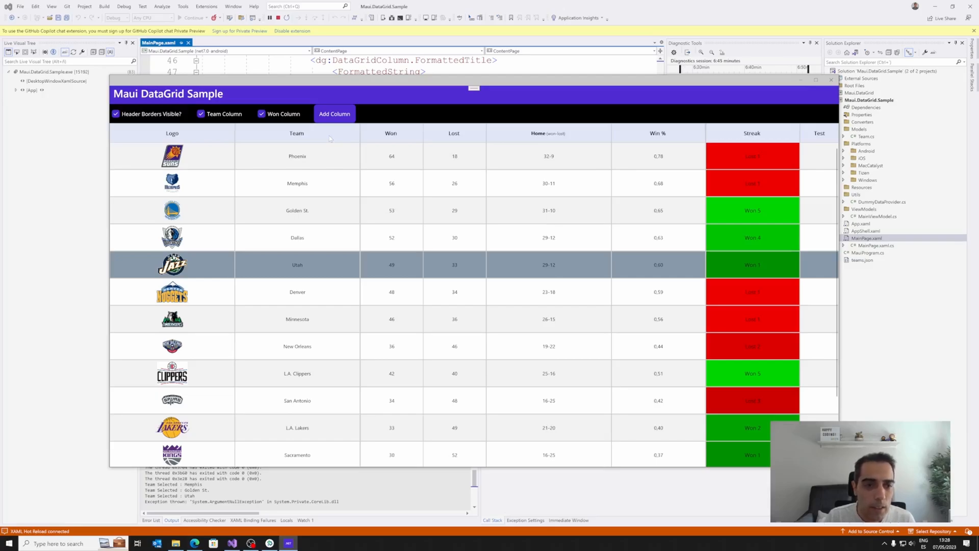
left_click(297, 133)
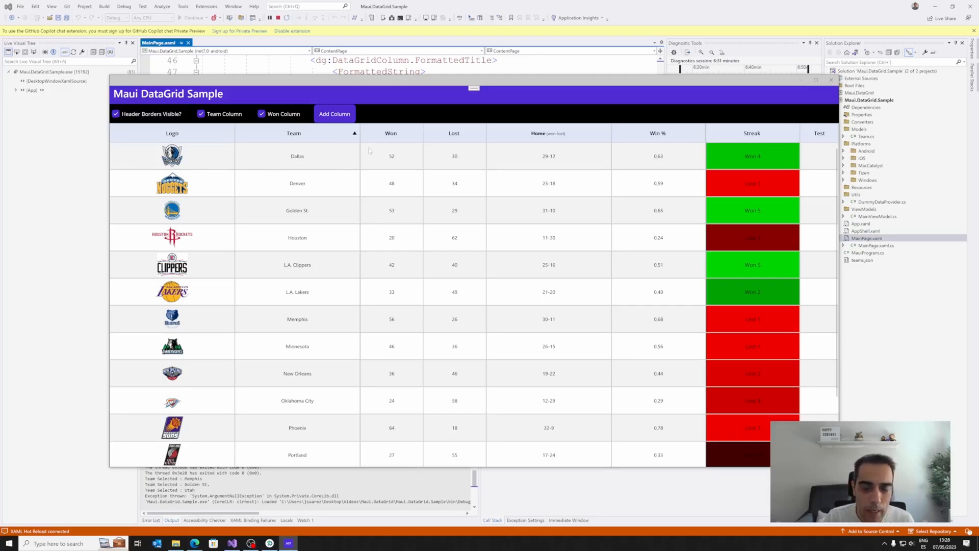
Sort standings by Won, then Lost, and open the akgul.Maui.DataGrid NuGet page
left_click(387, 133)
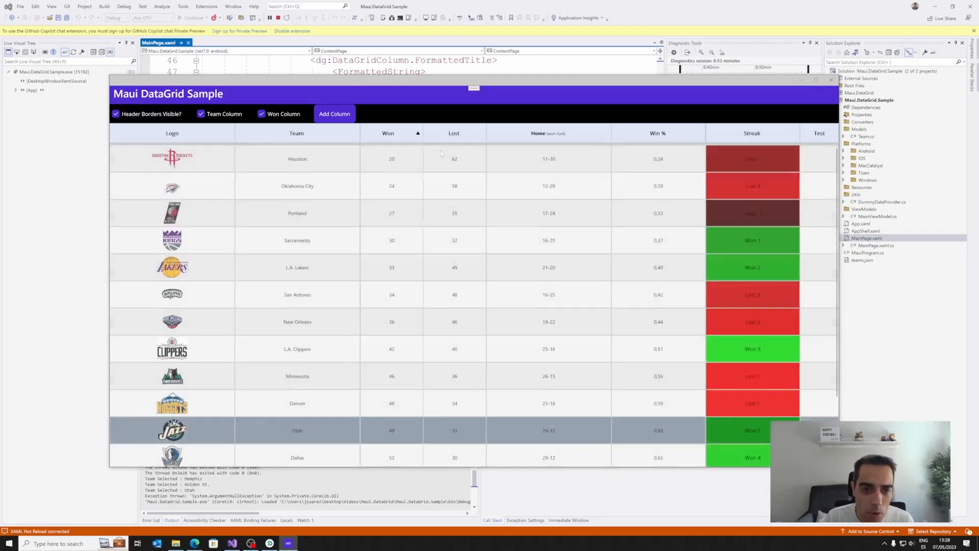
left_click(388, 133)
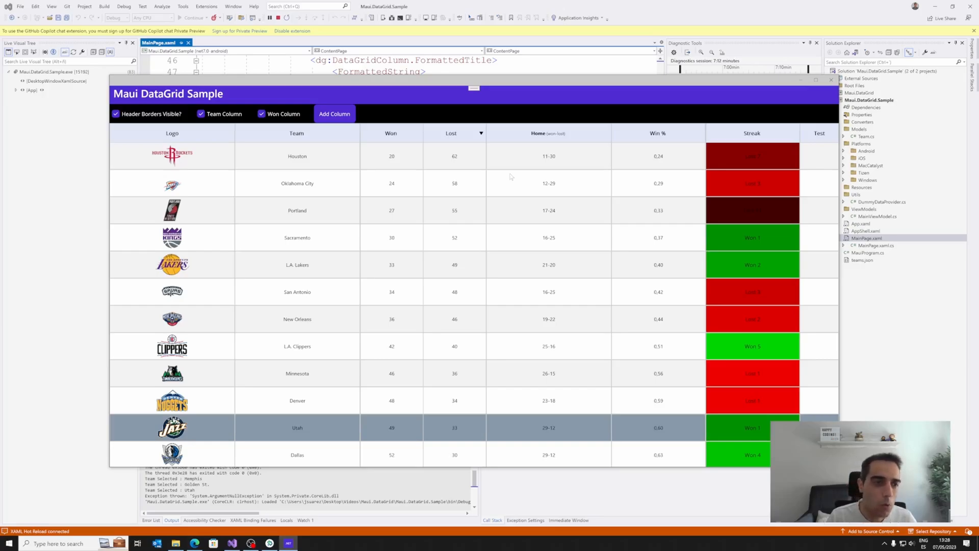
scroll("down", 3)
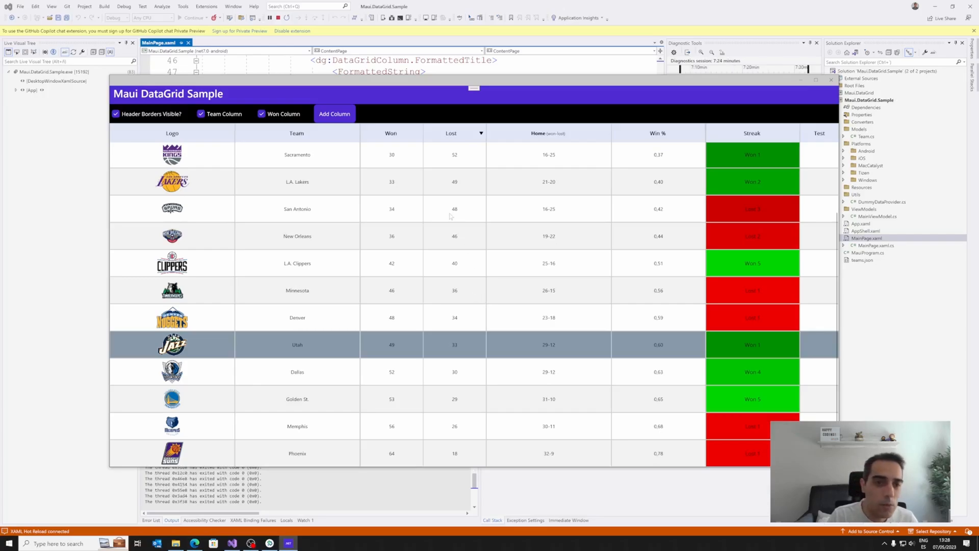
left_click(297, 209)
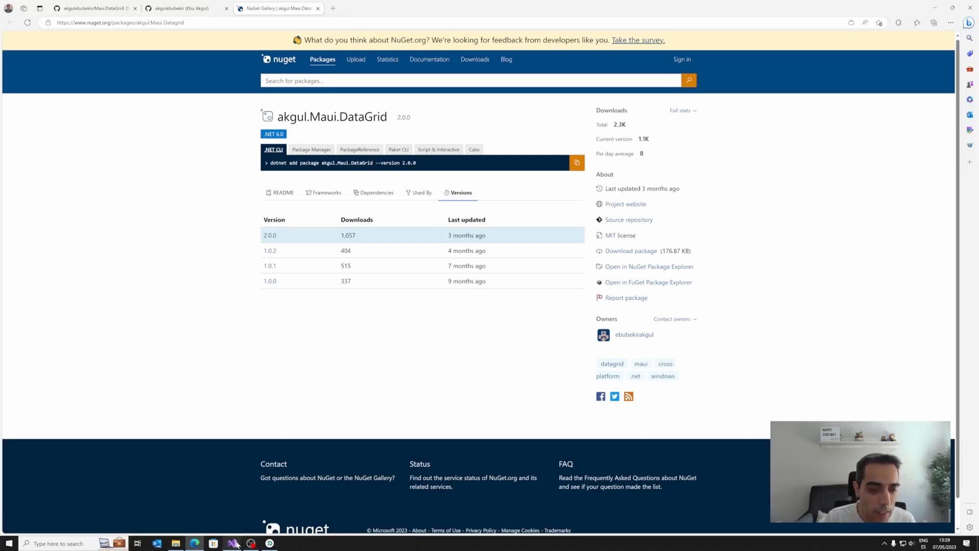
Return from the NuGet Versions page to the sample's MainPage.xaml in Visual Studio
left_click(233, 542)
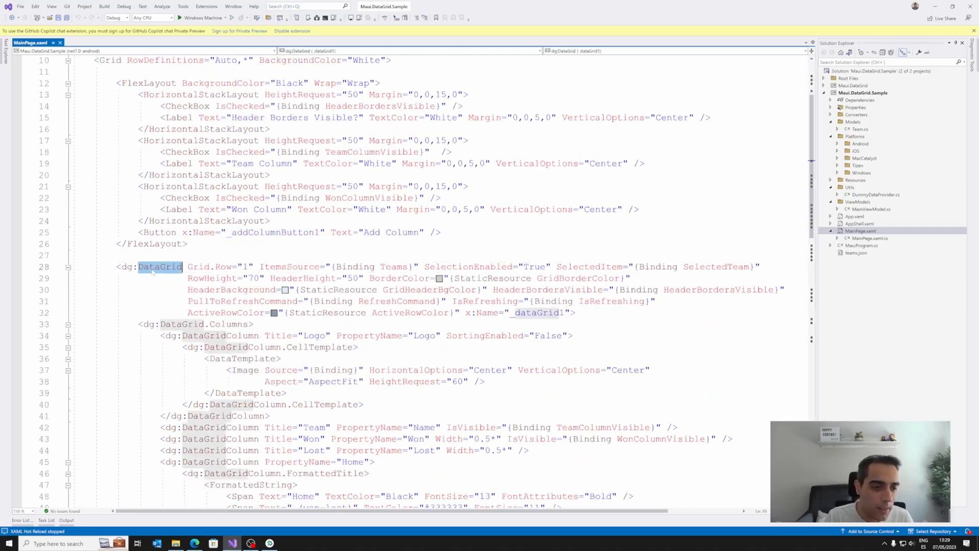
scroll("down", 3)
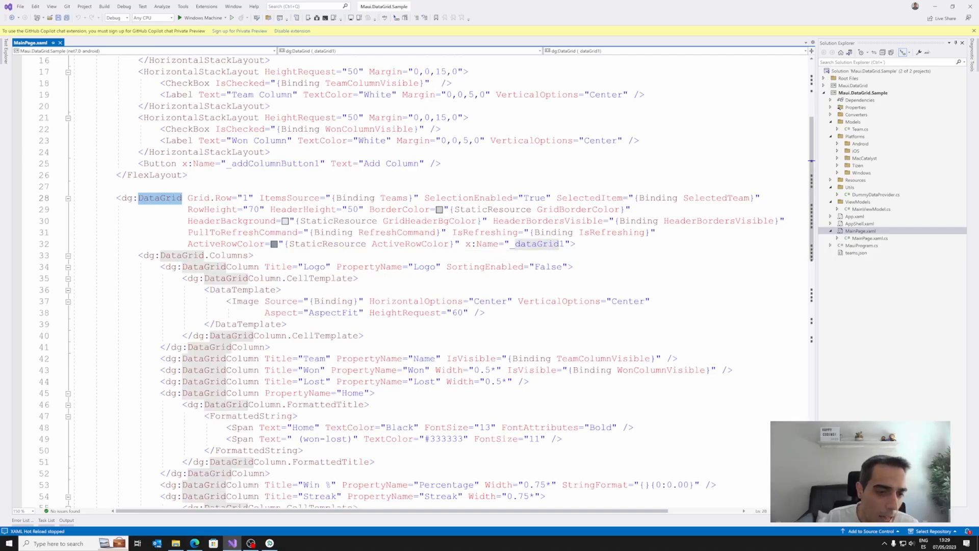
left_click(289, 197)
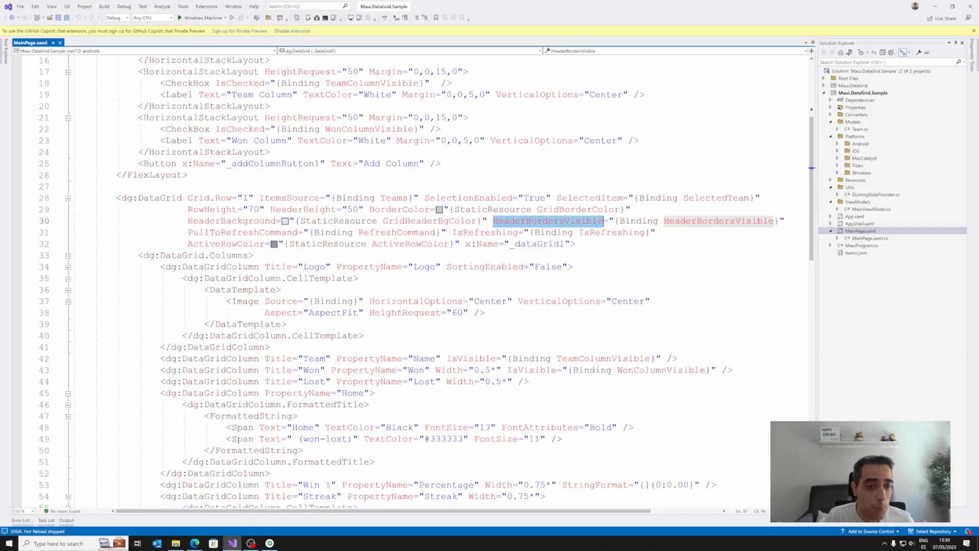
left_click(242, 232)
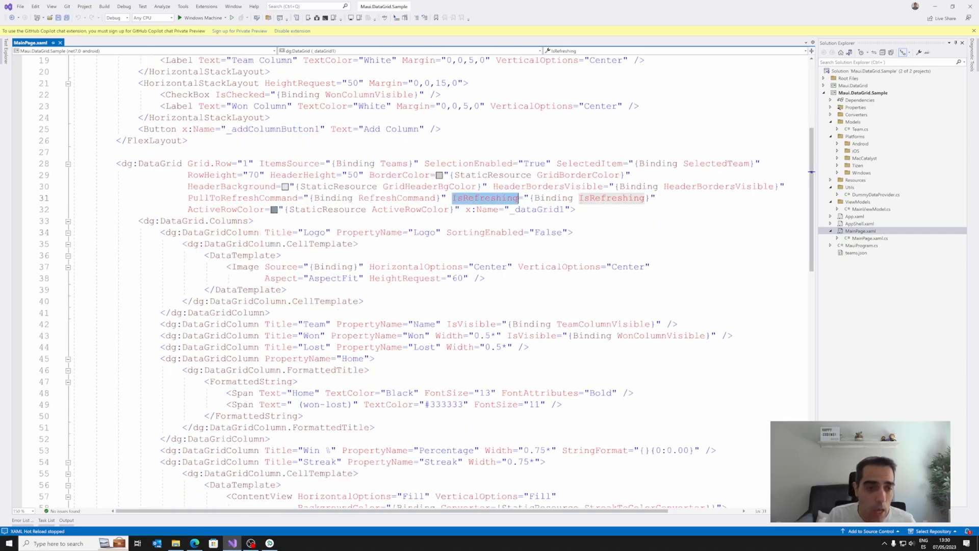
scroll("down", 3)
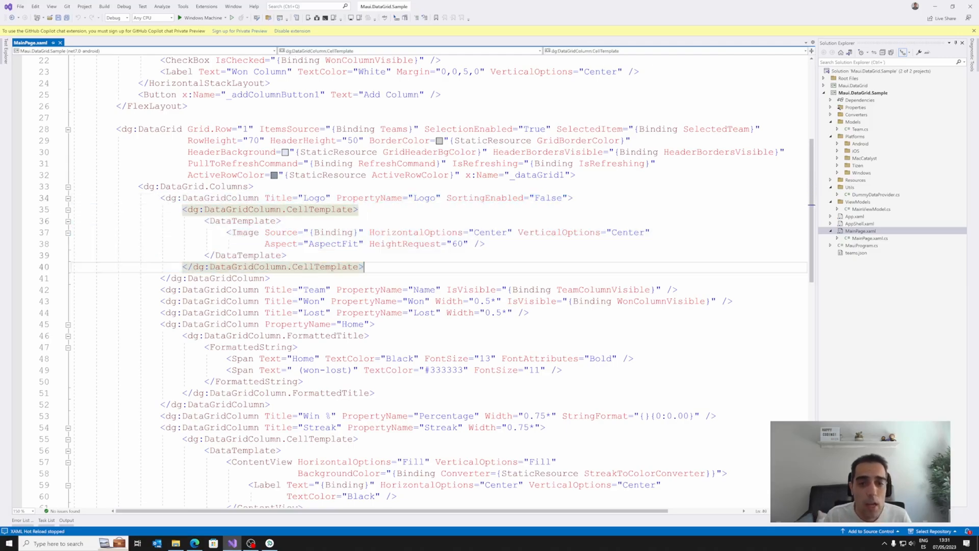
Select the Logo column's SortingEnabled property and scroll through the column definitions
double_click(484, 197)
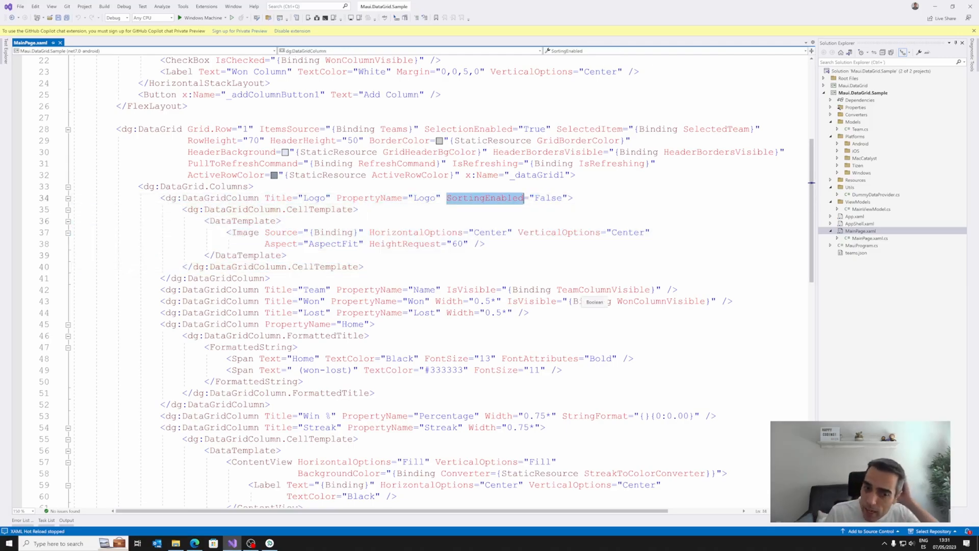
scroll("down", 3)
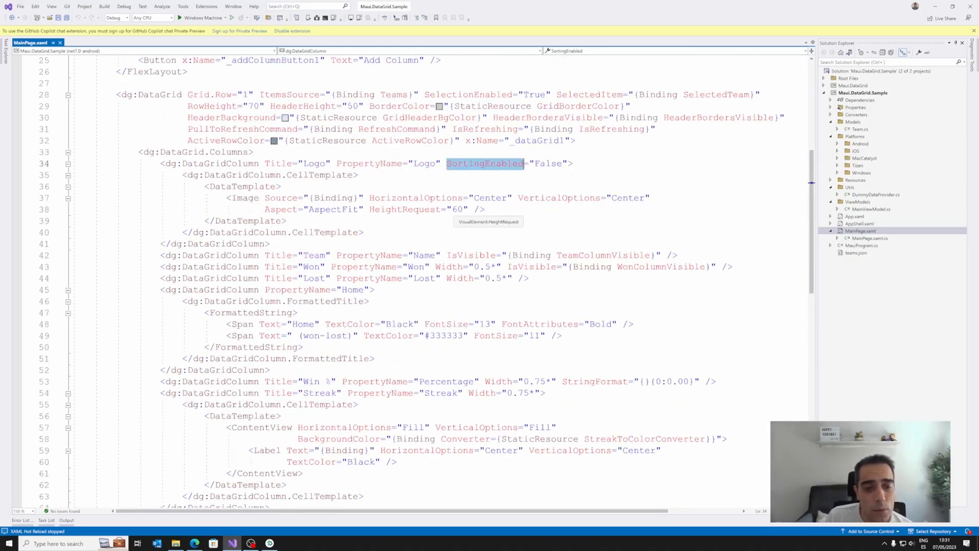
scroll("down", 3)
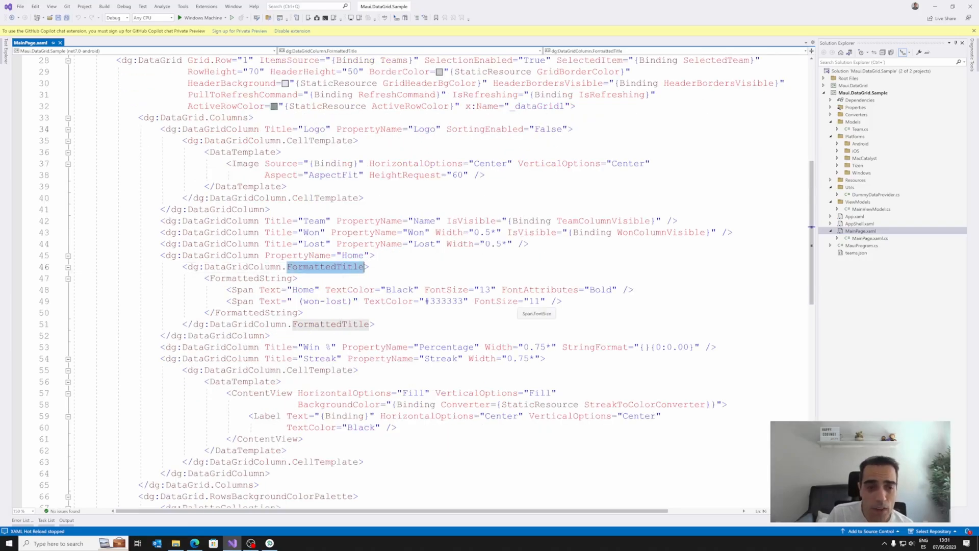
scroll("down", 3)
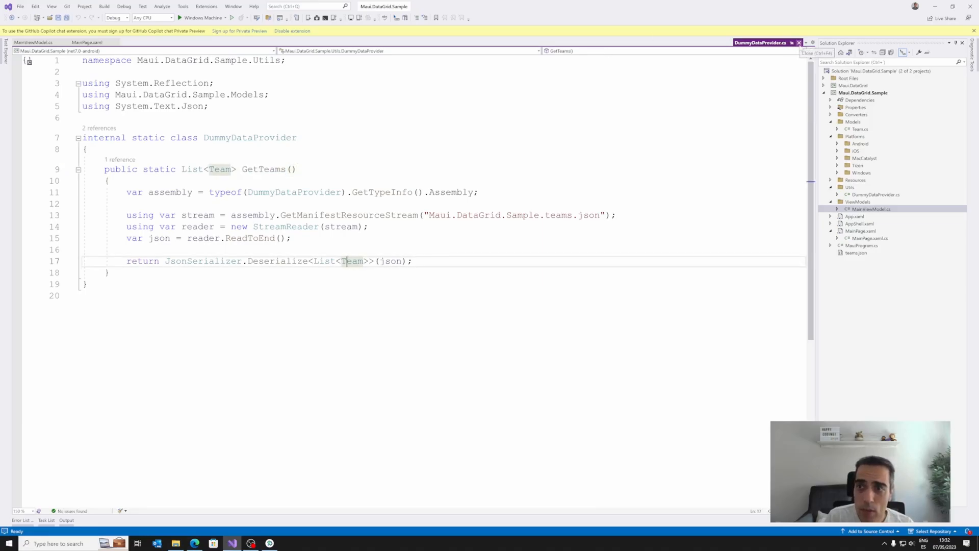
Close DummyDataProvider.cs, browse MainViewModel.cs and MainPage.xaml.cs, and expand the Maui.DataGrid project
left_click(34, 42)
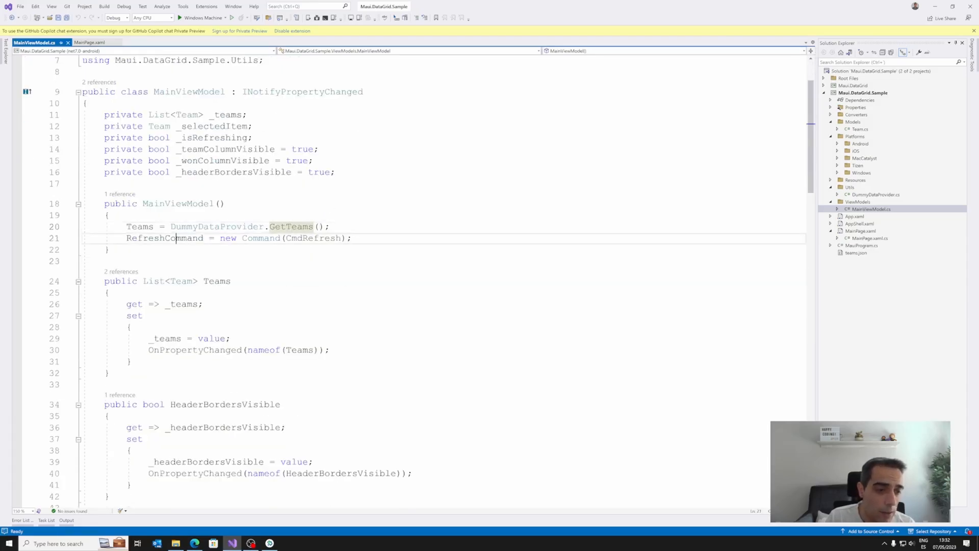
scroll("down", 3)
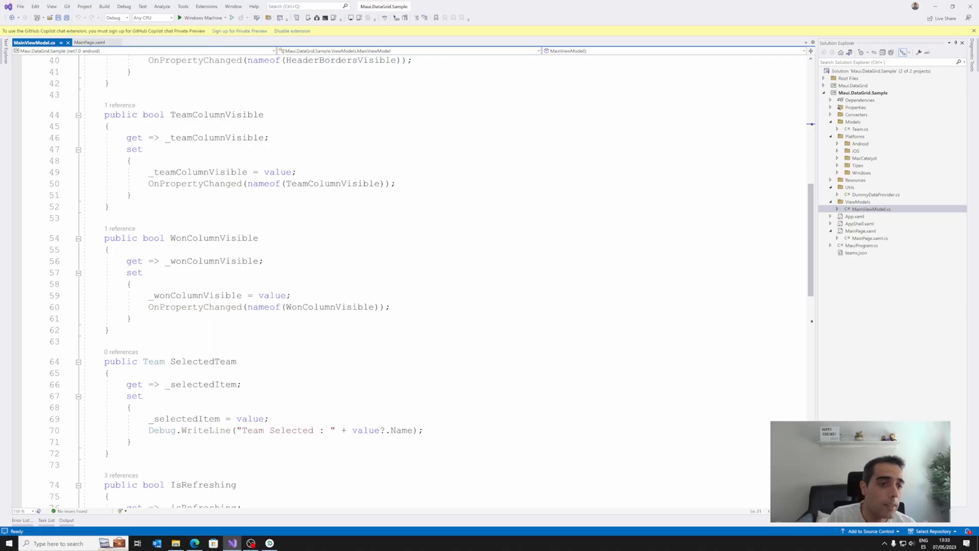
scroll("down", 3)
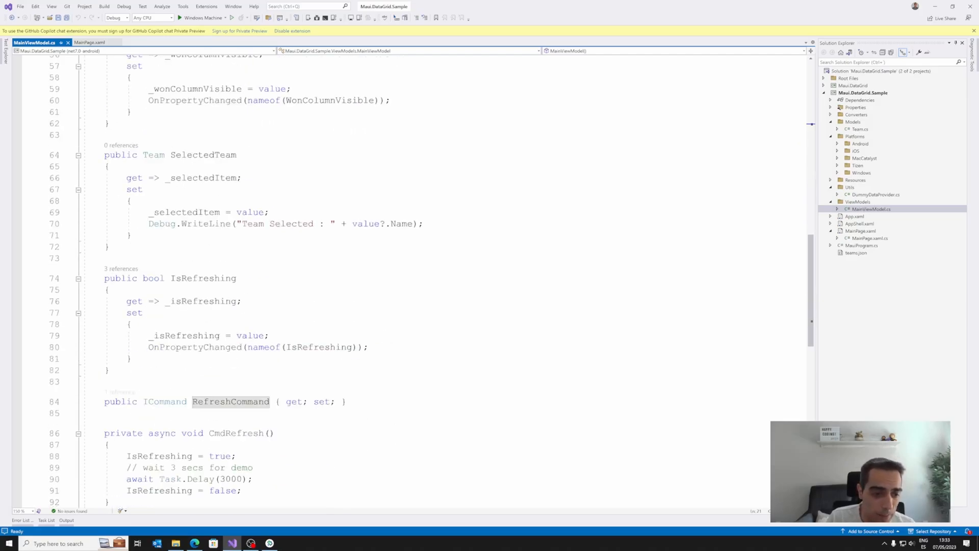
scroll("down", 3)
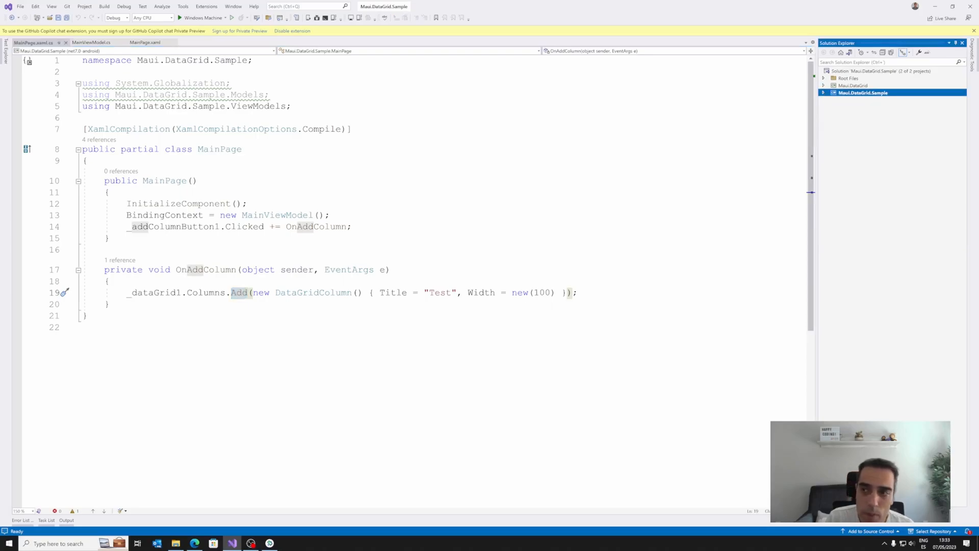
left_click(823, 85)
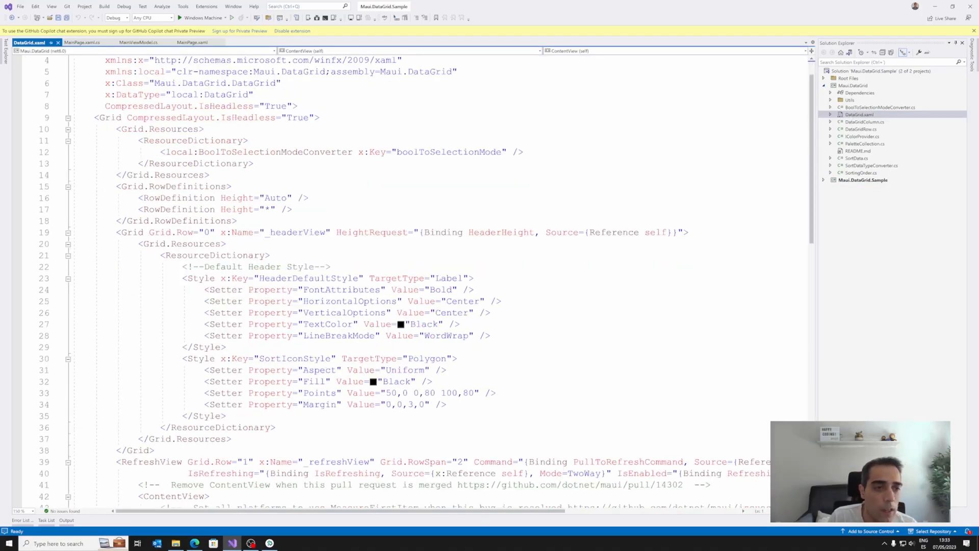
Open DataGridRow.cs from the ItemTemplate, expand its Methods region, then return to GitHub
scroll("down", 3)
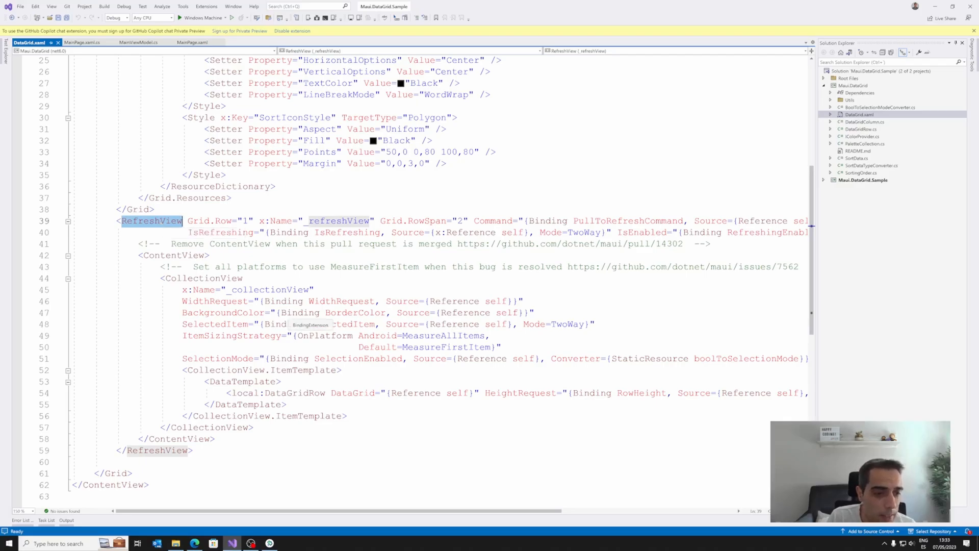
left_click(201, 277)
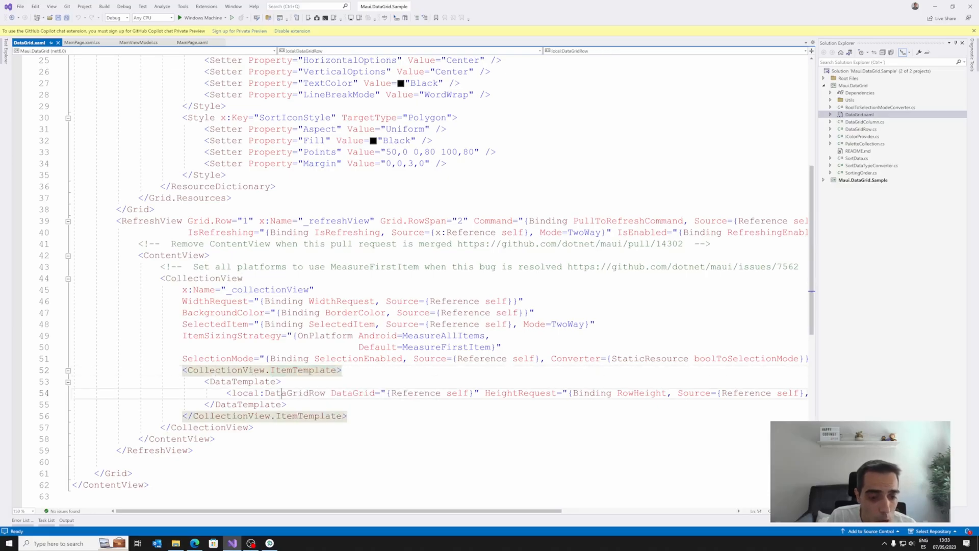
double_click(295, 393)
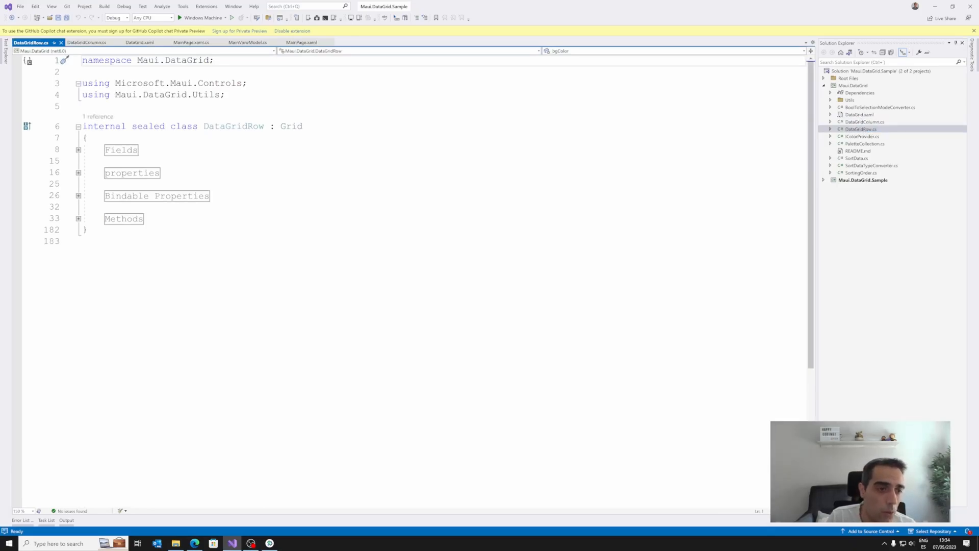
left_click(78, 195)
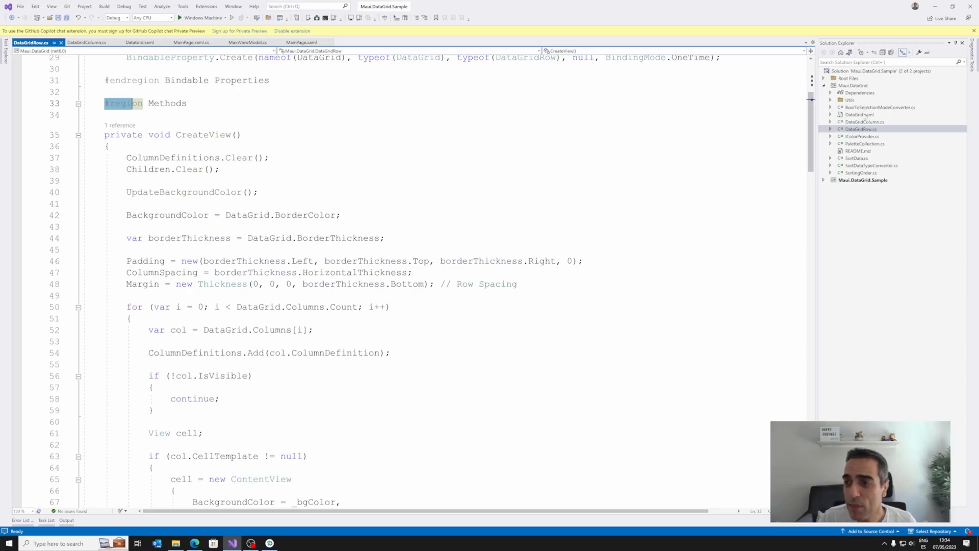
left_click(138, 42)
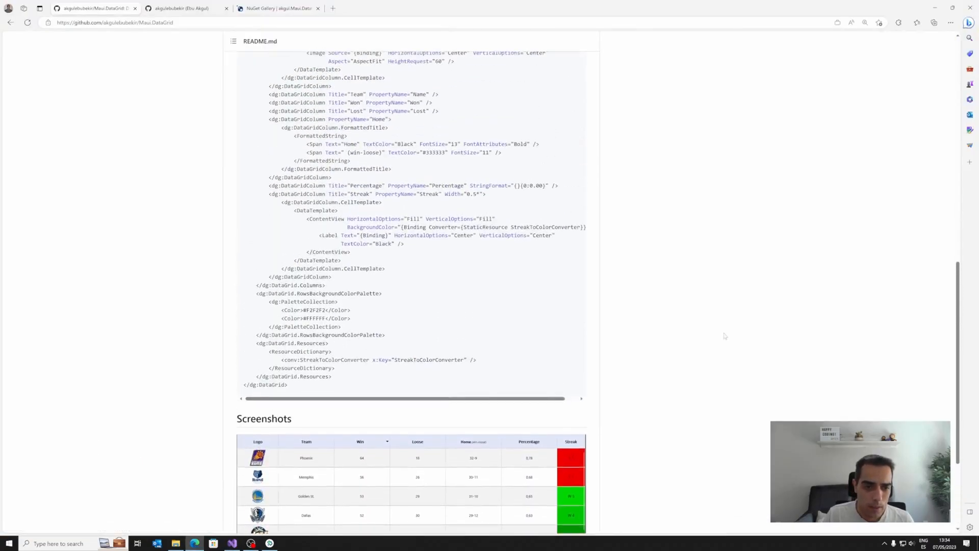
scroll("down", 3)
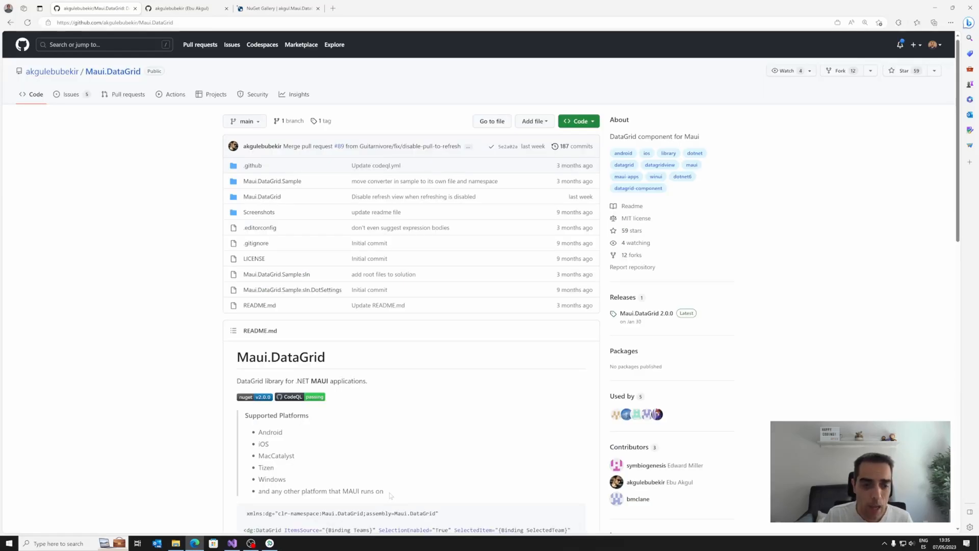
scroll("down", 3)
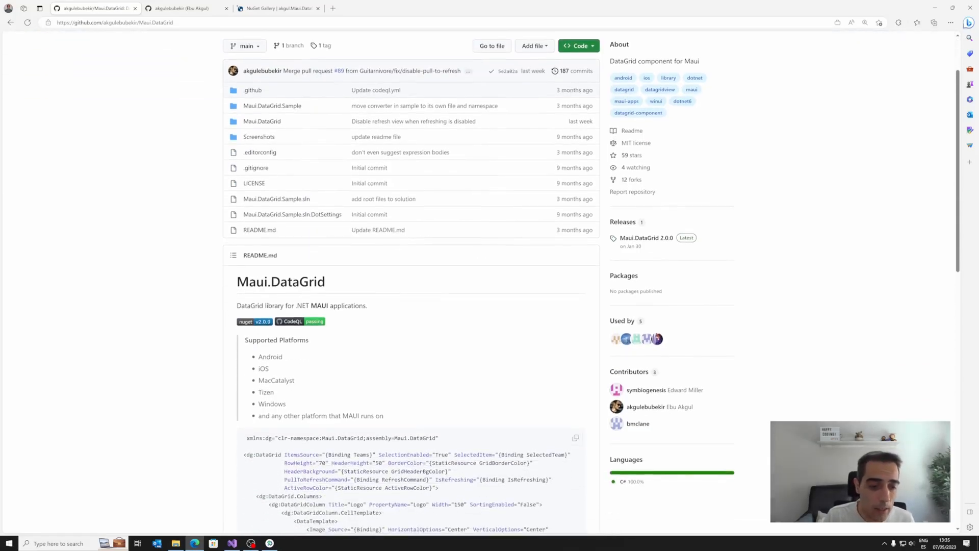